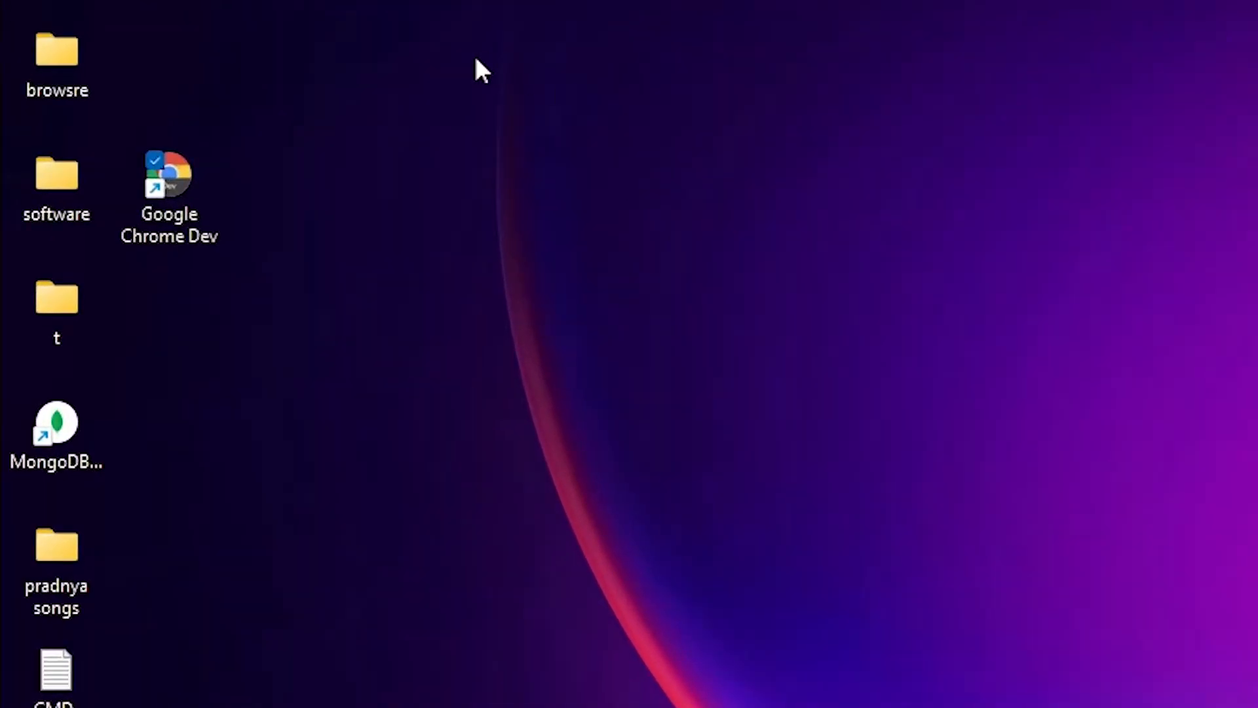
- Enable 'Run this program as an administrator' in the Google Chrome Dev shortcut's Compatibility settings
click(169, 177)
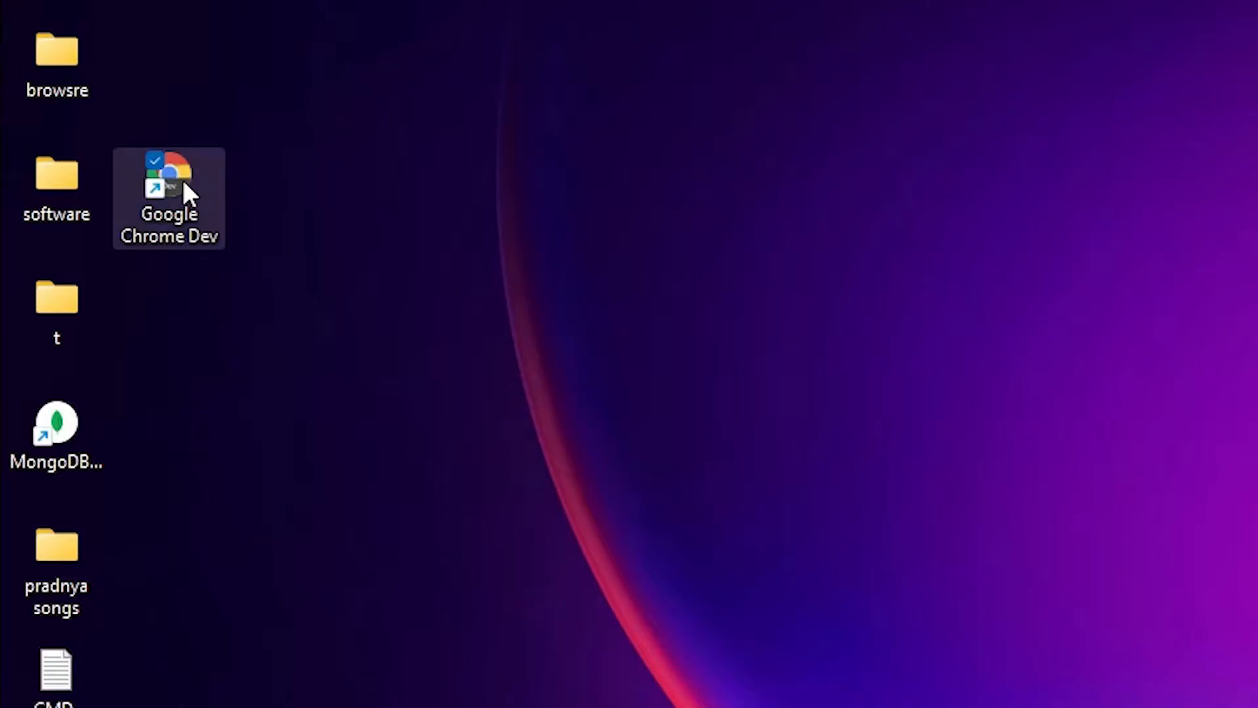
right_click(169, 181)
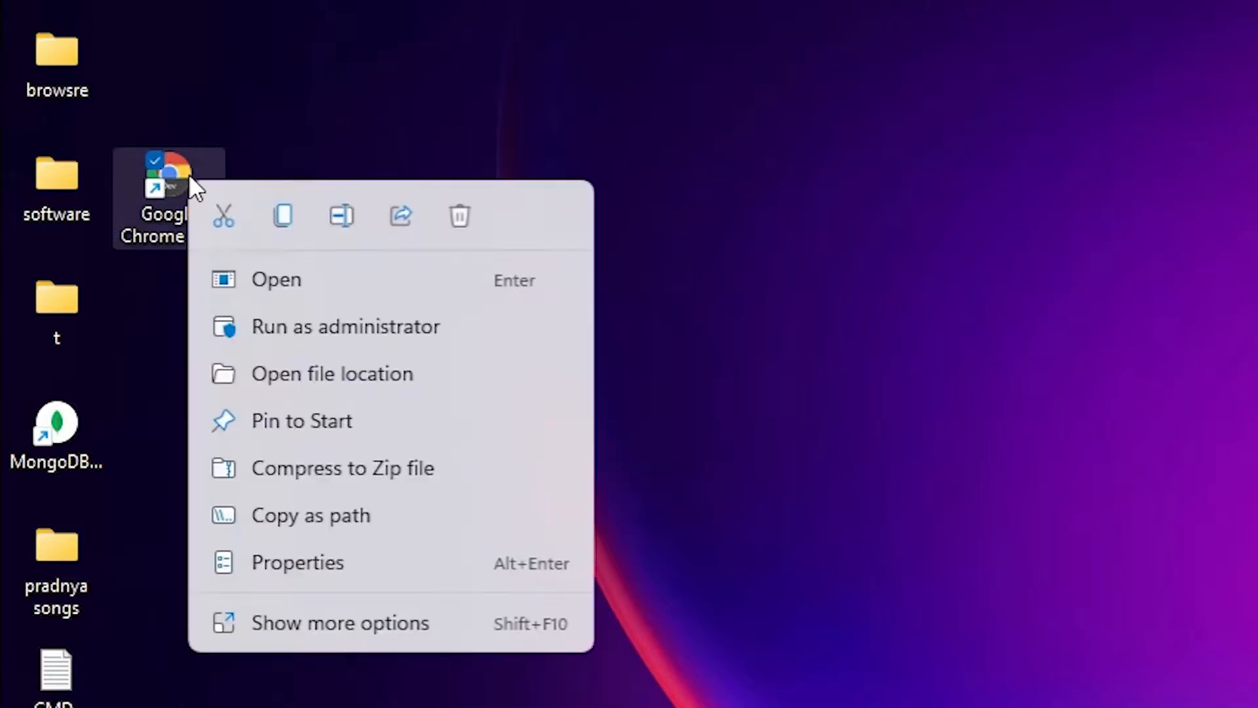
mouse_move(370, 566)
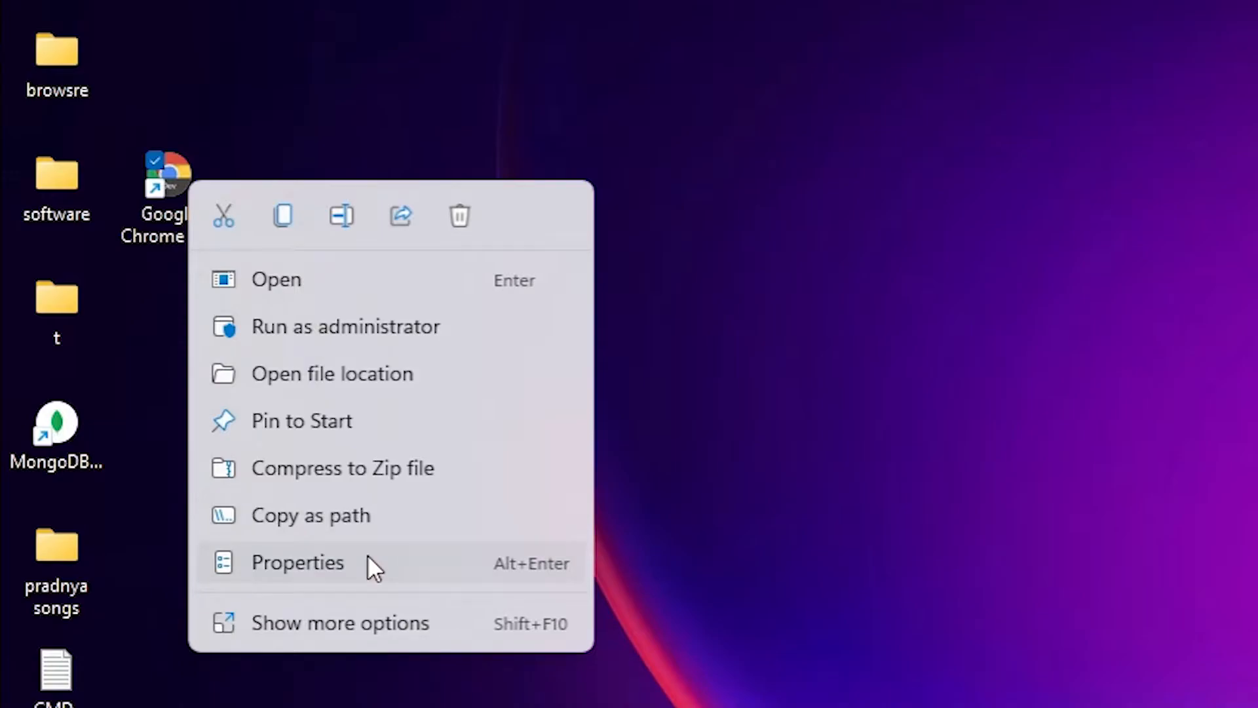
click(298, 562)
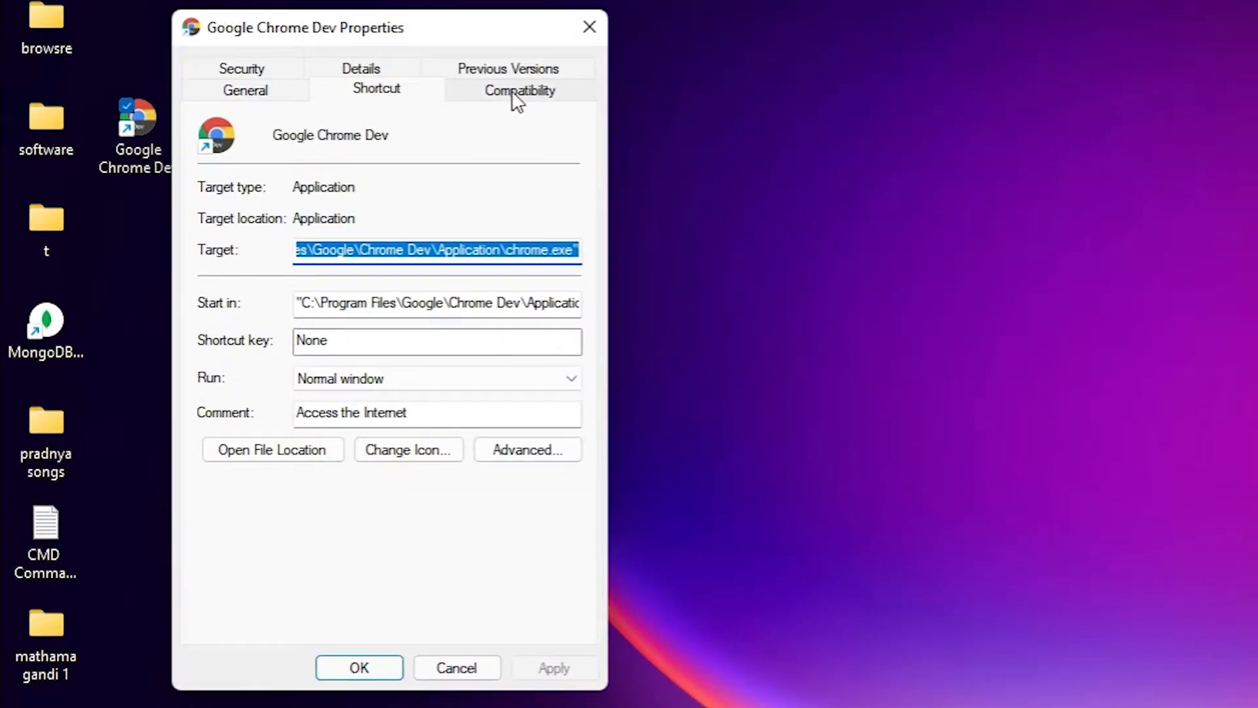
click(518, 89)
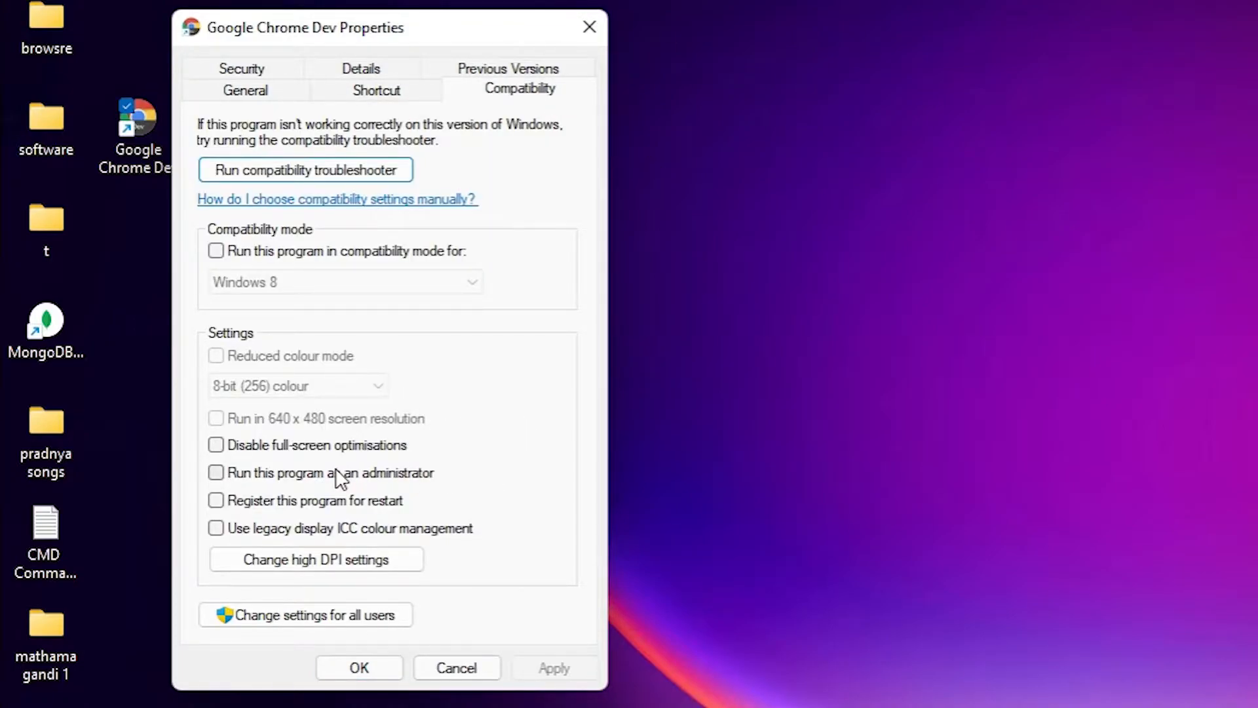
mouse_move(420, 487)
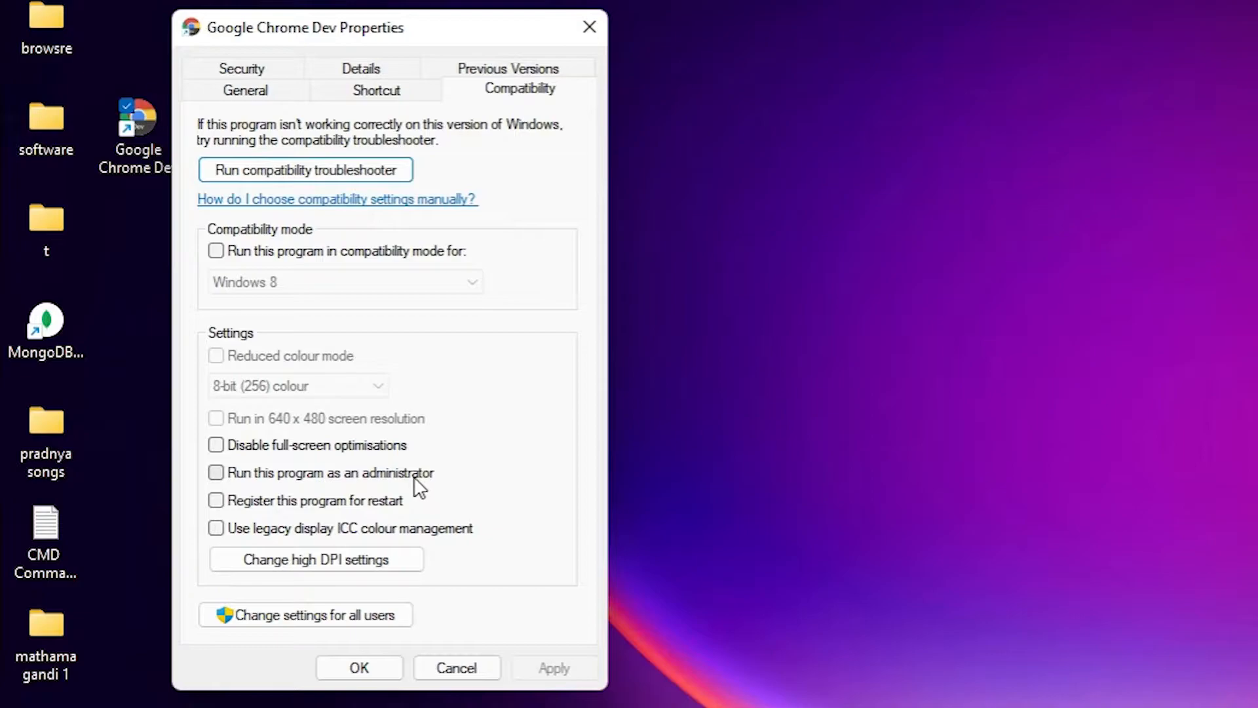
click(214, 472)
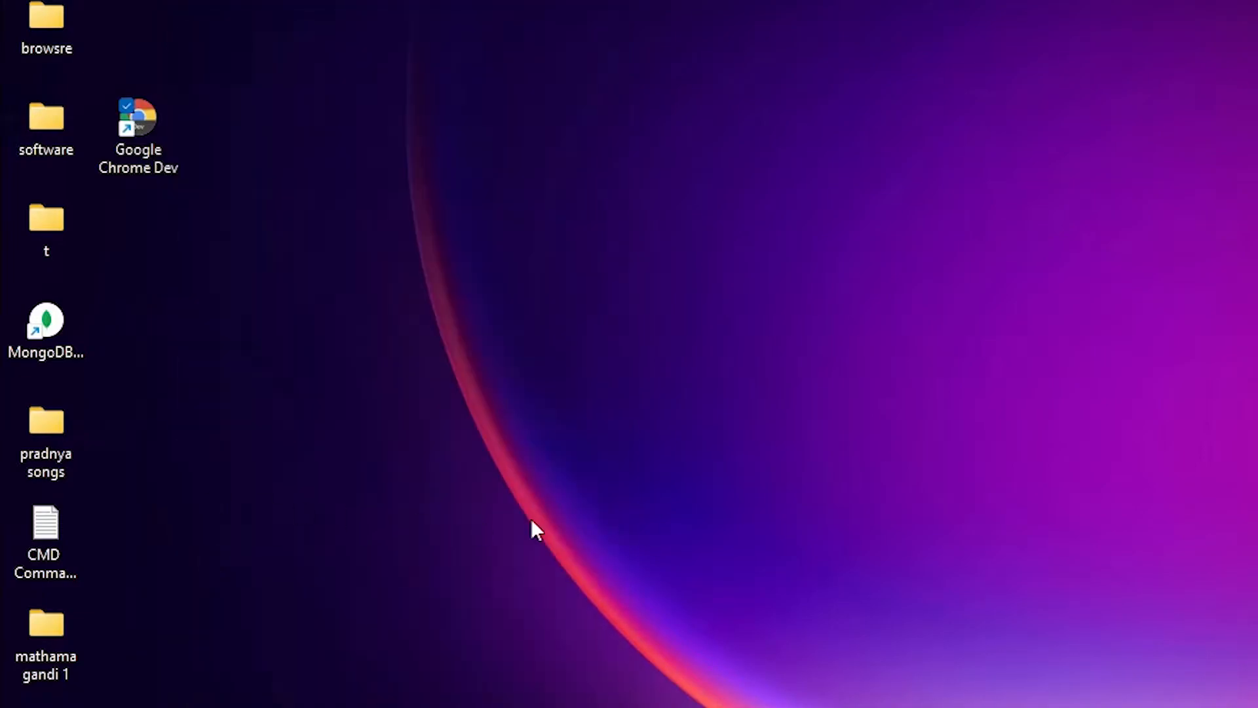
- Navigate from This PC to Local Disk (D:) and bring up the test folder's context menu
click(137, 128)
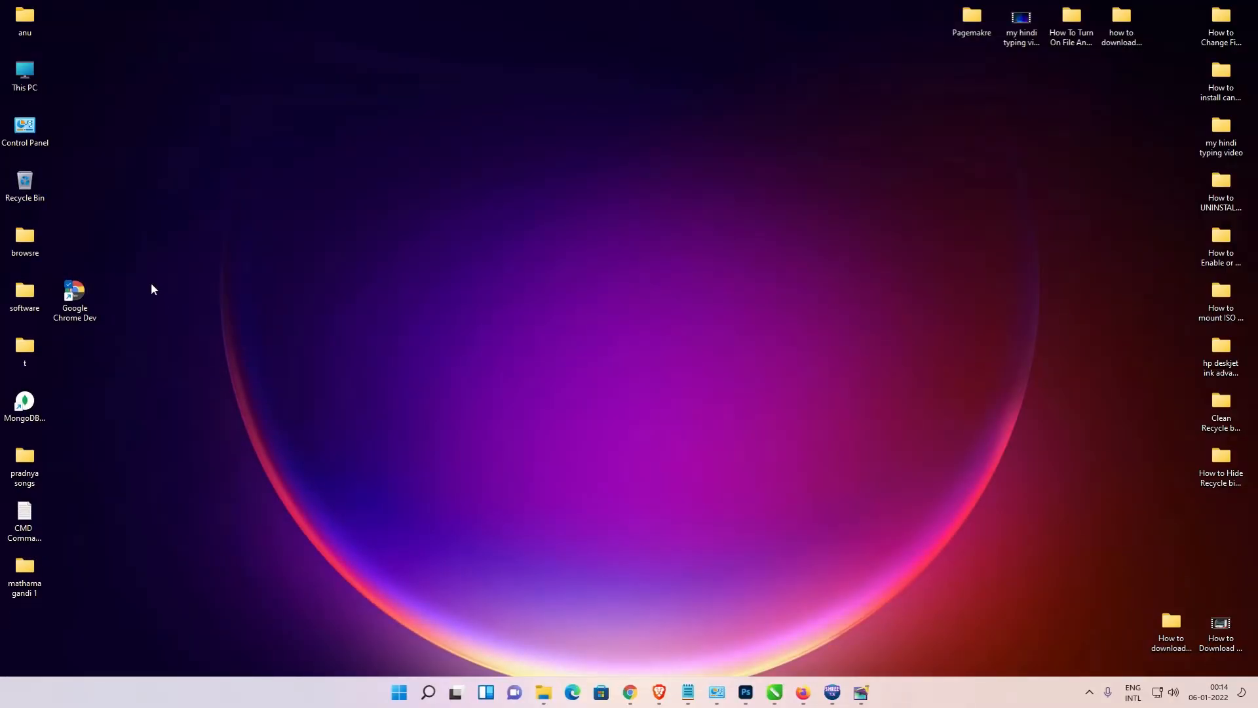
mouse_move(101, 150)
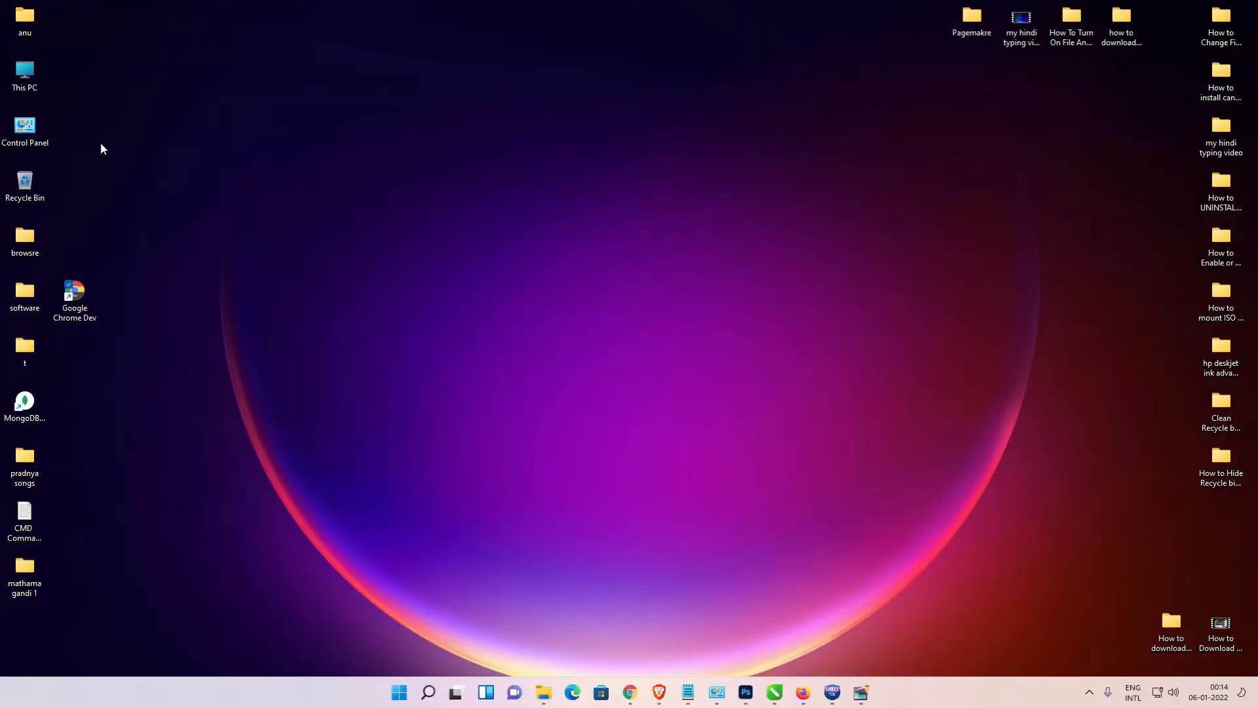
click(24, 76)
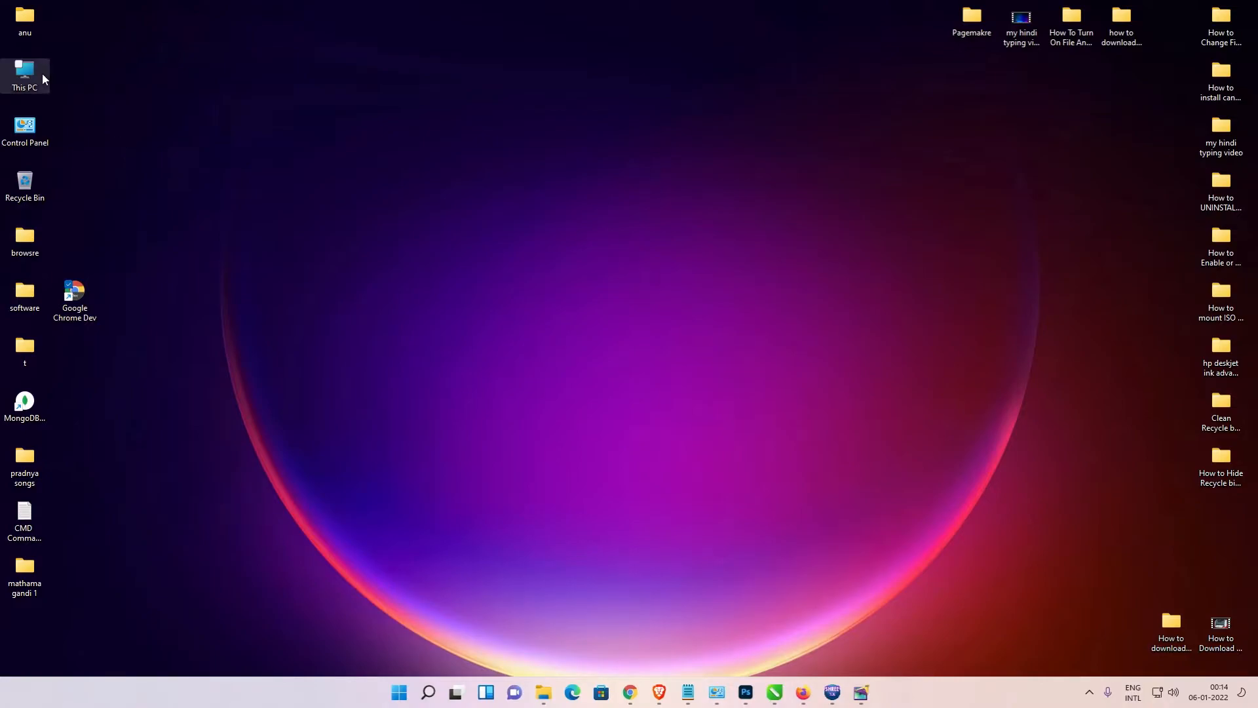
double_click(24, 72)
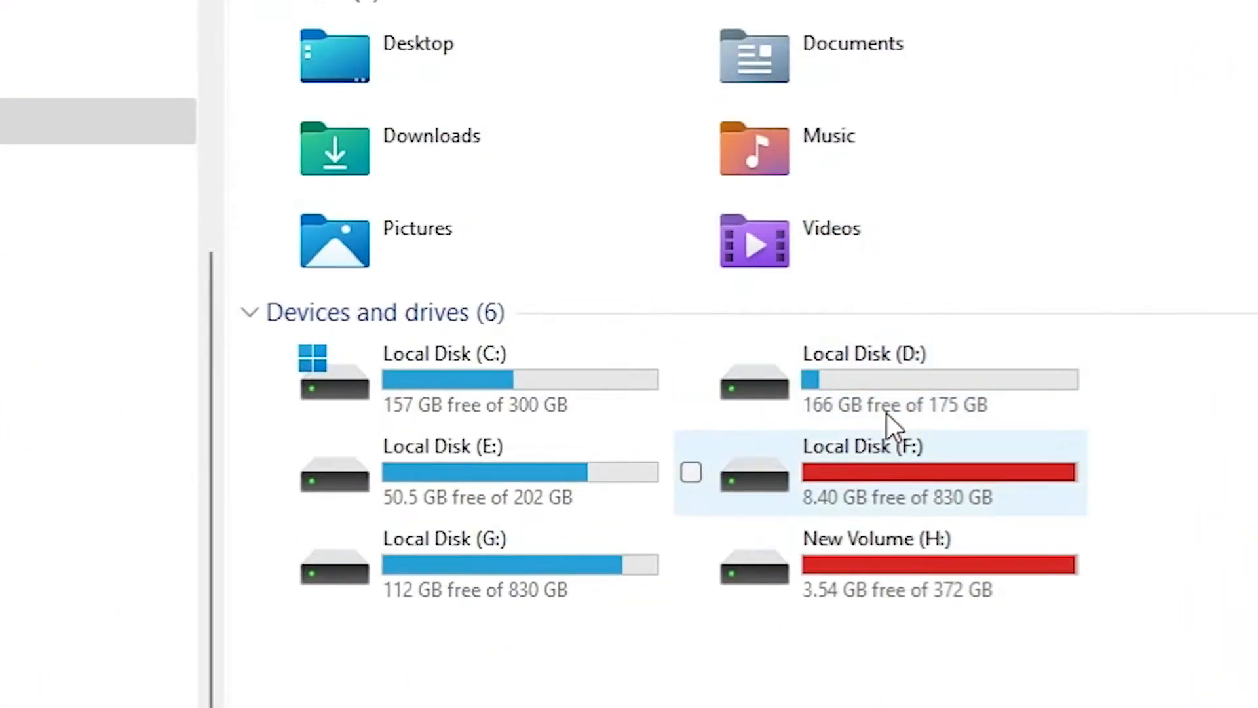
double_click(863, 353)
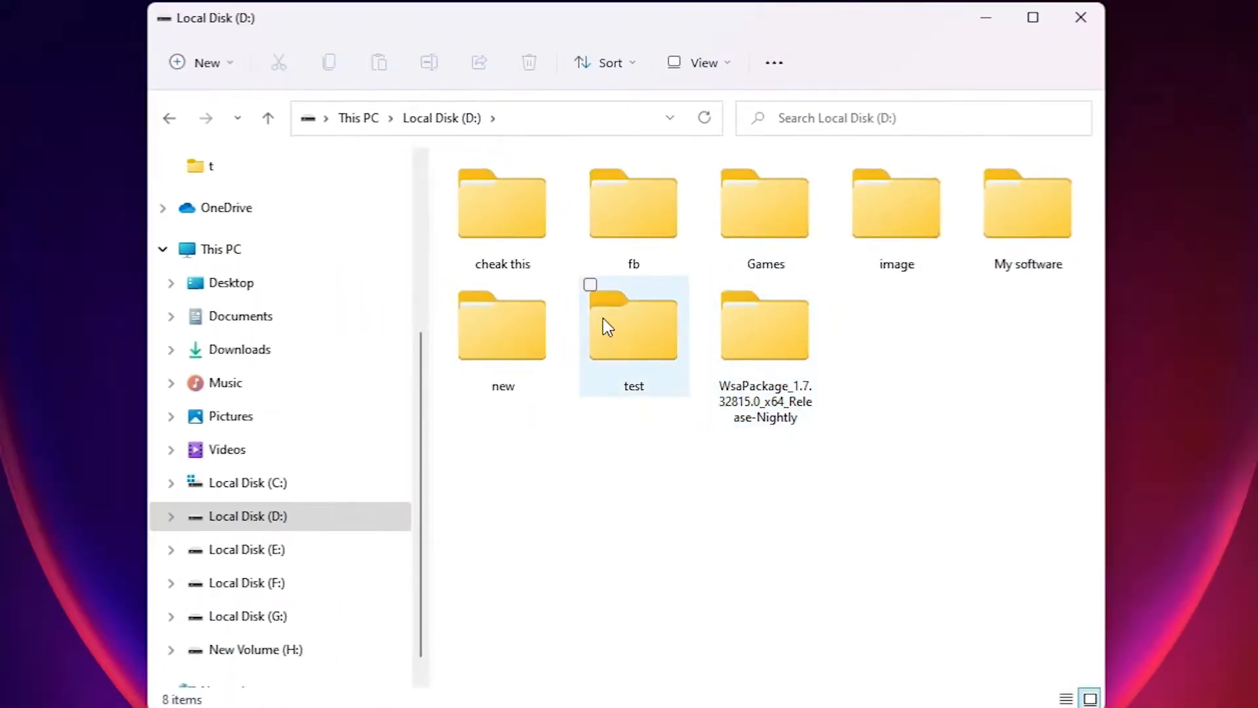
mouse_move(647, 345)
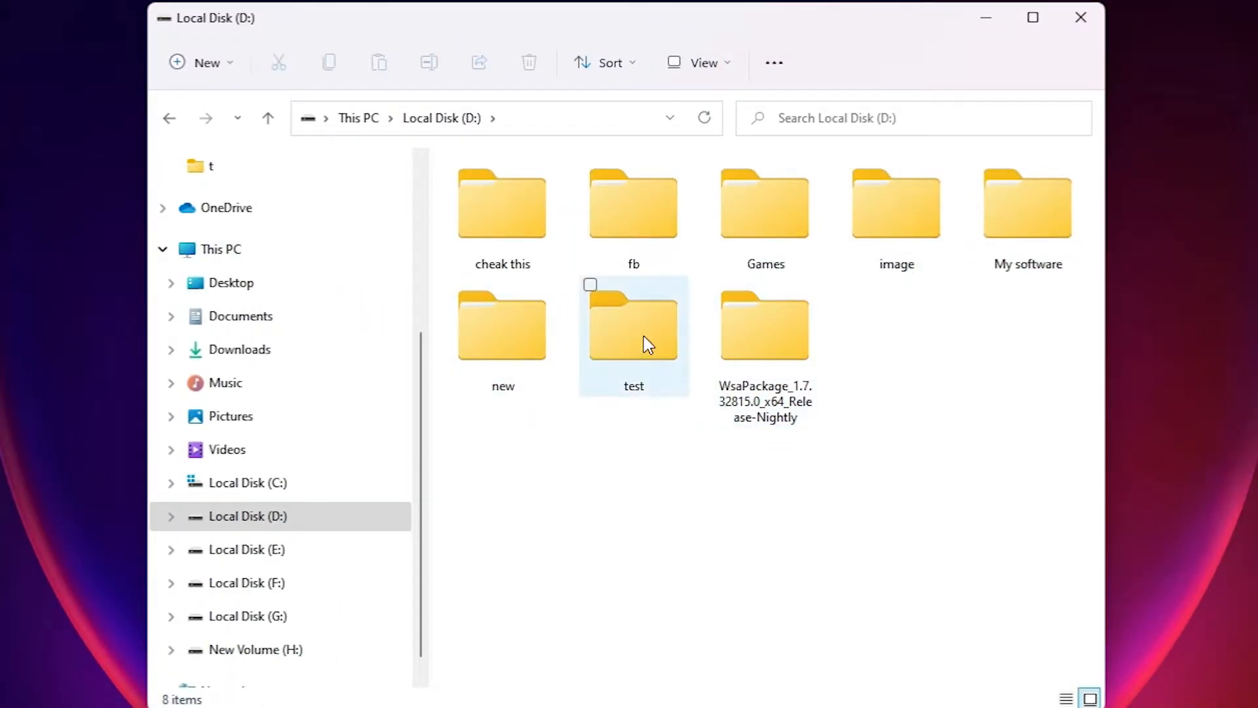
mouse_move(633, 325)
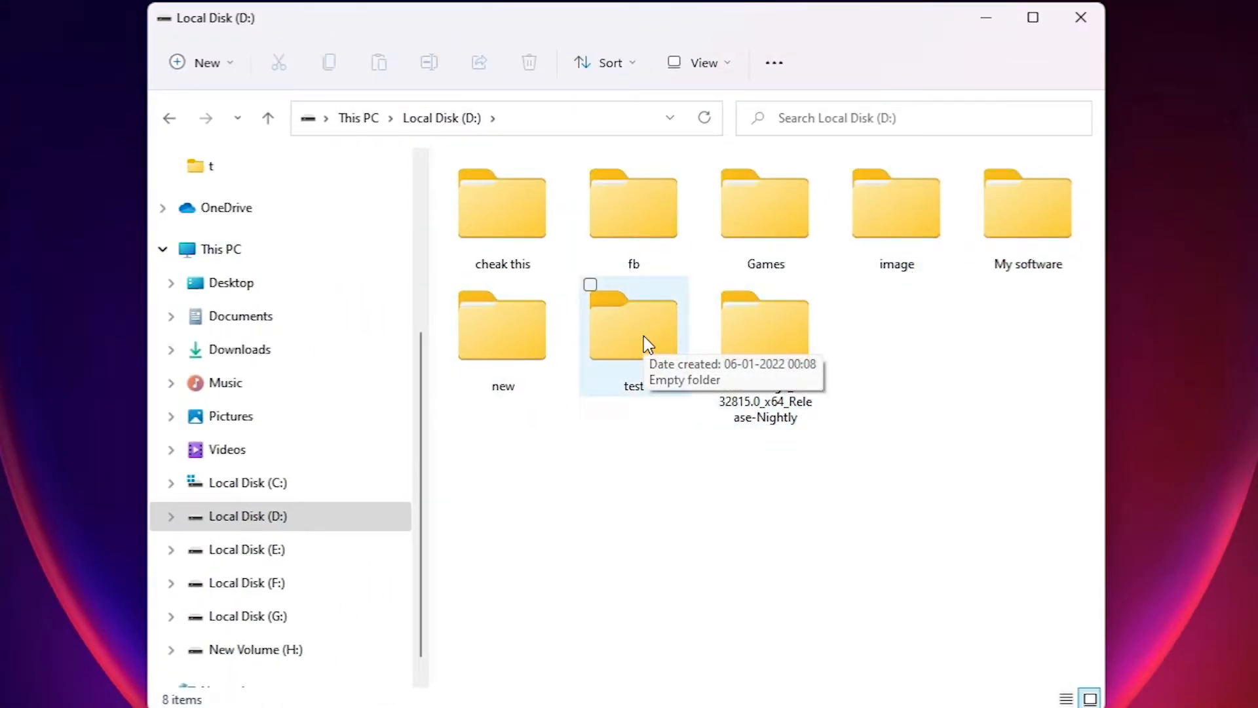
click(633, 324)
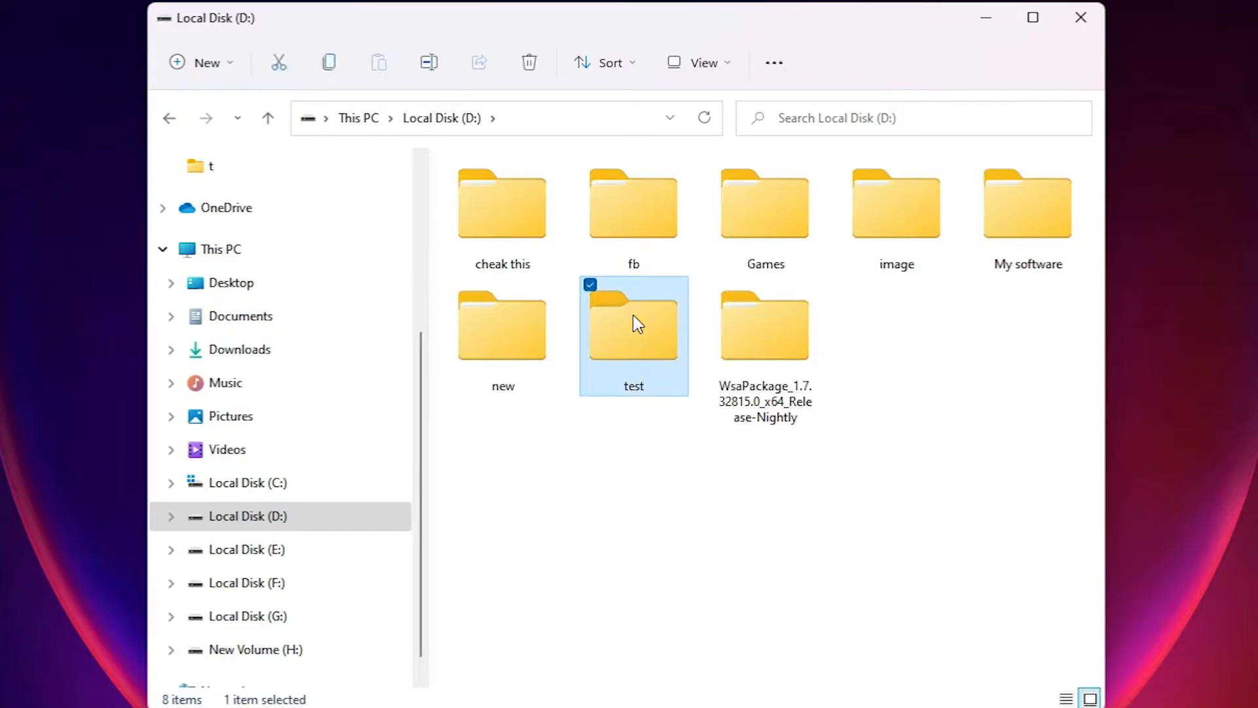
right_click(633, 323)
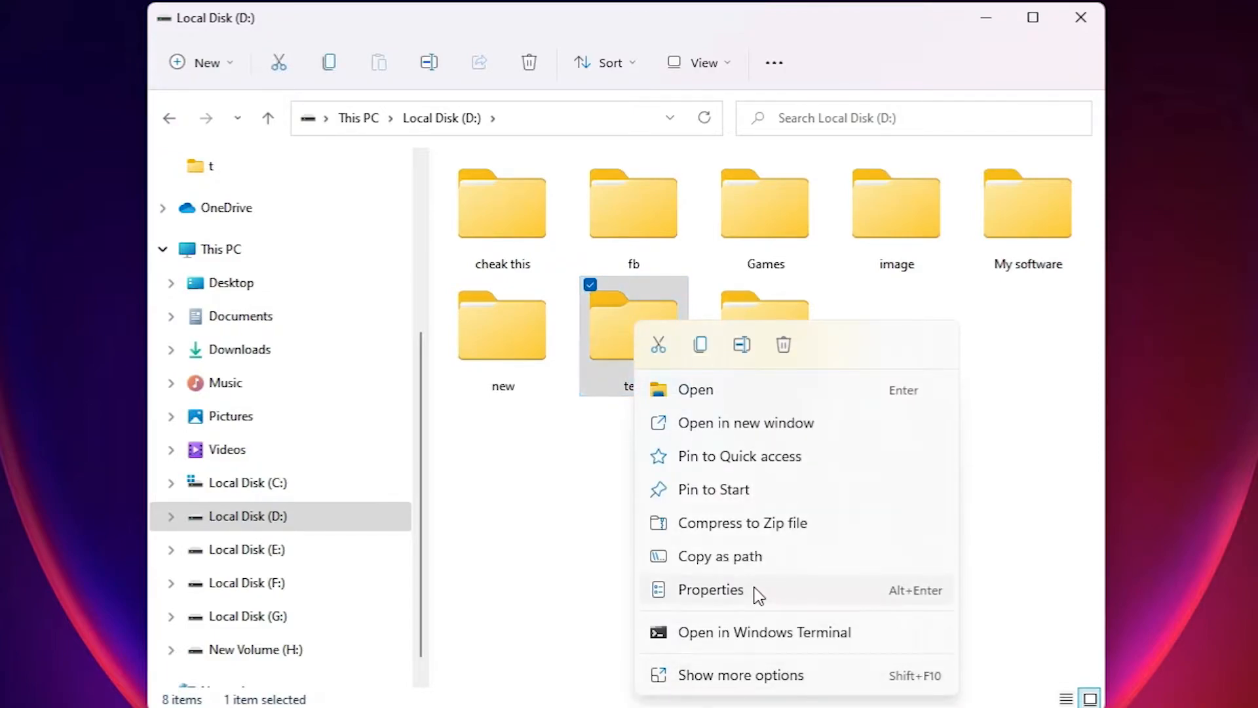
- In the test folder's Advanced Security Settings, replace all child permission entries with inheritable ones and apply
click(709, 588)
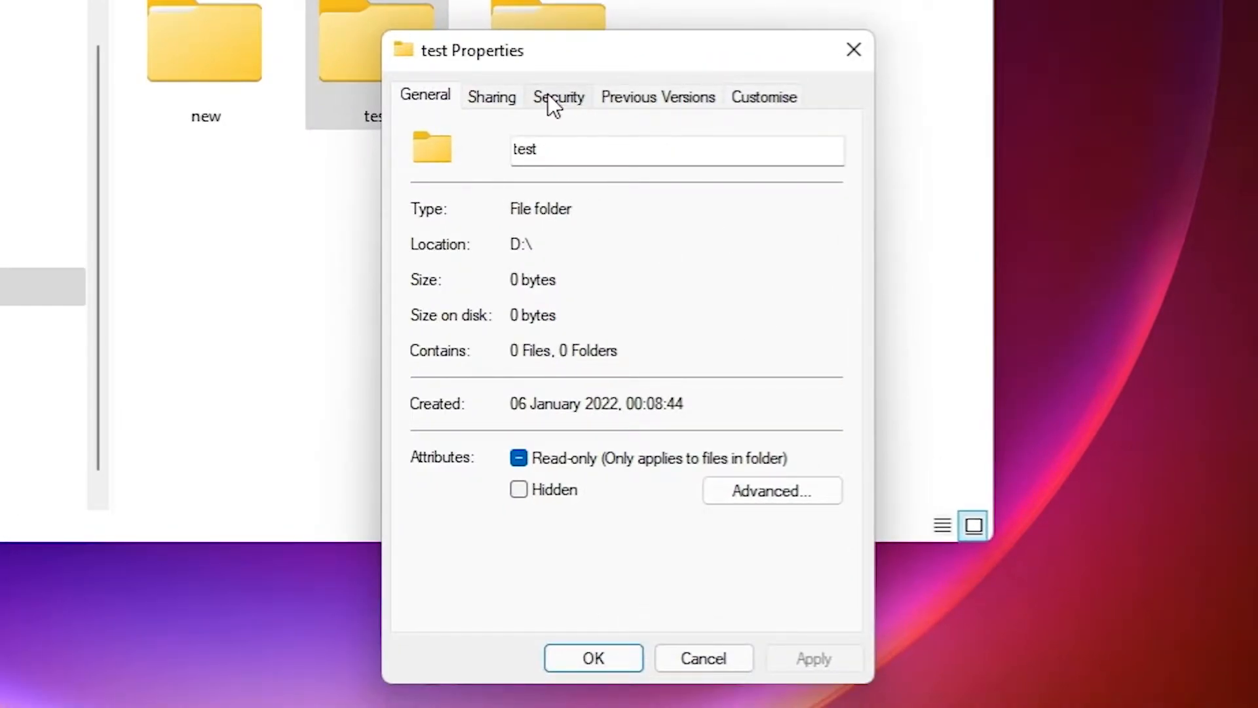
click(557, 96)
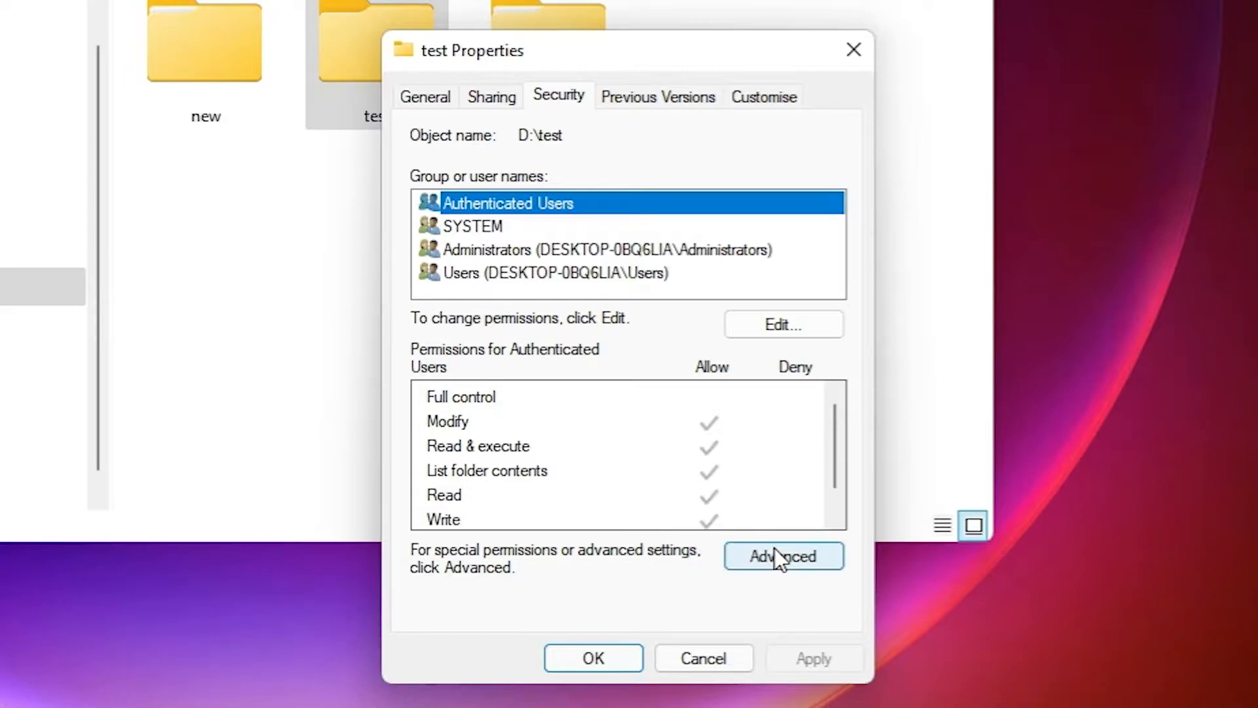
click(782, 556)
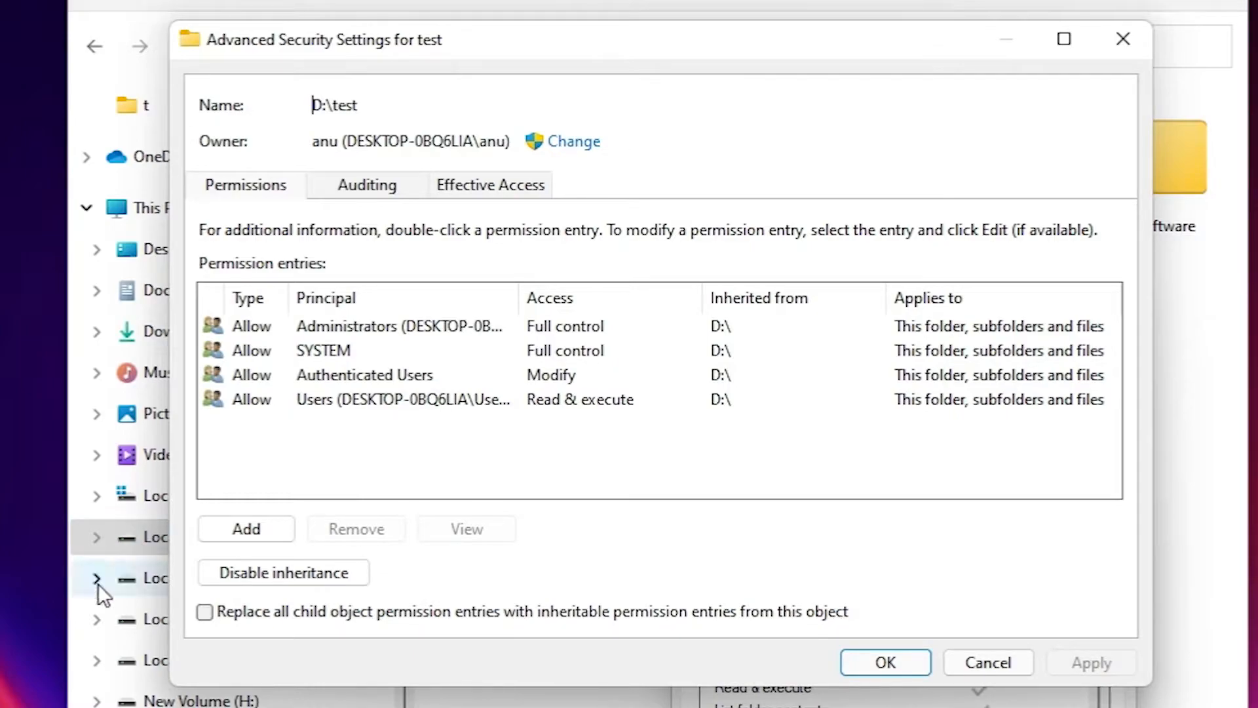
click(205, 612)
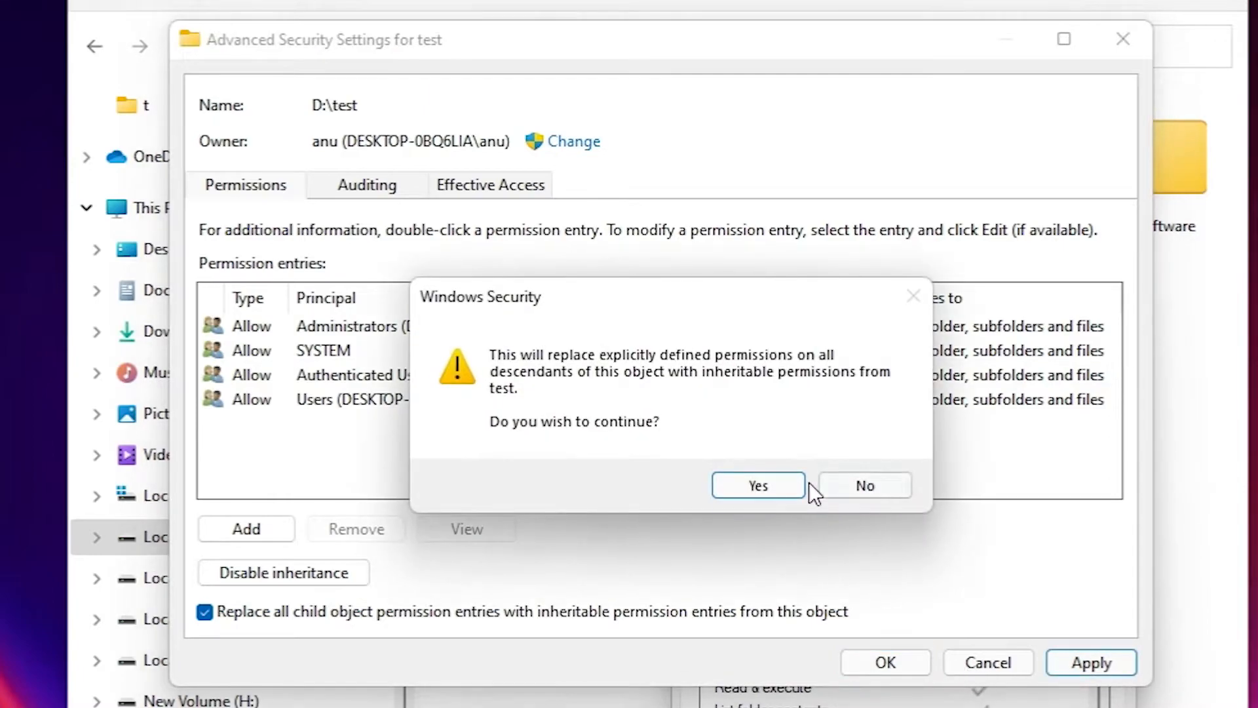
click(757, 485)
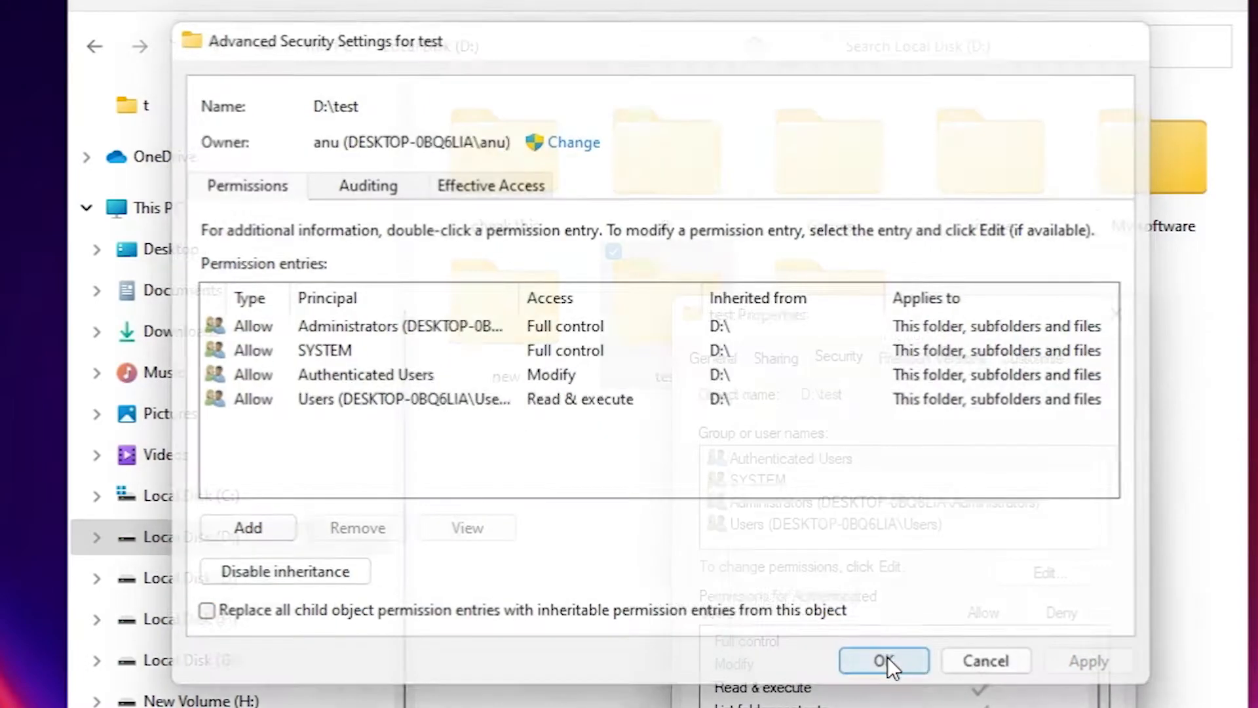
click(882, 661)
text(u)
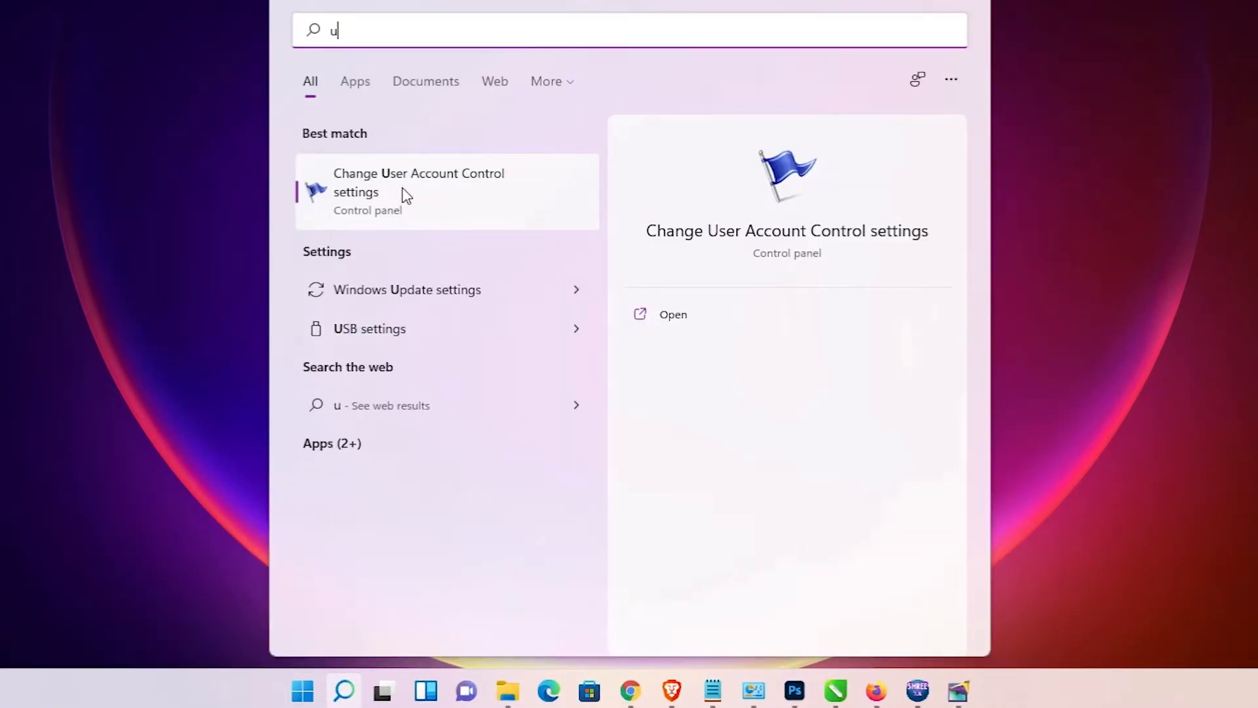
mouse_move(430, 191)
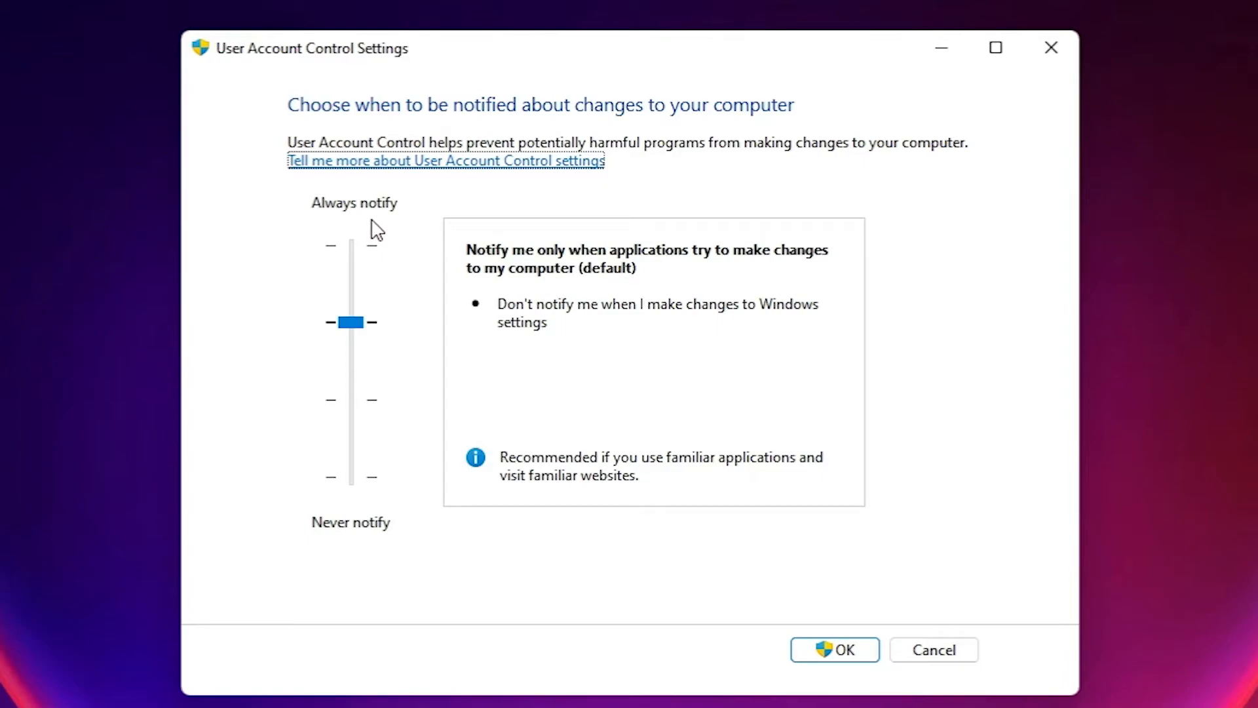
mouse_move(371, 549)
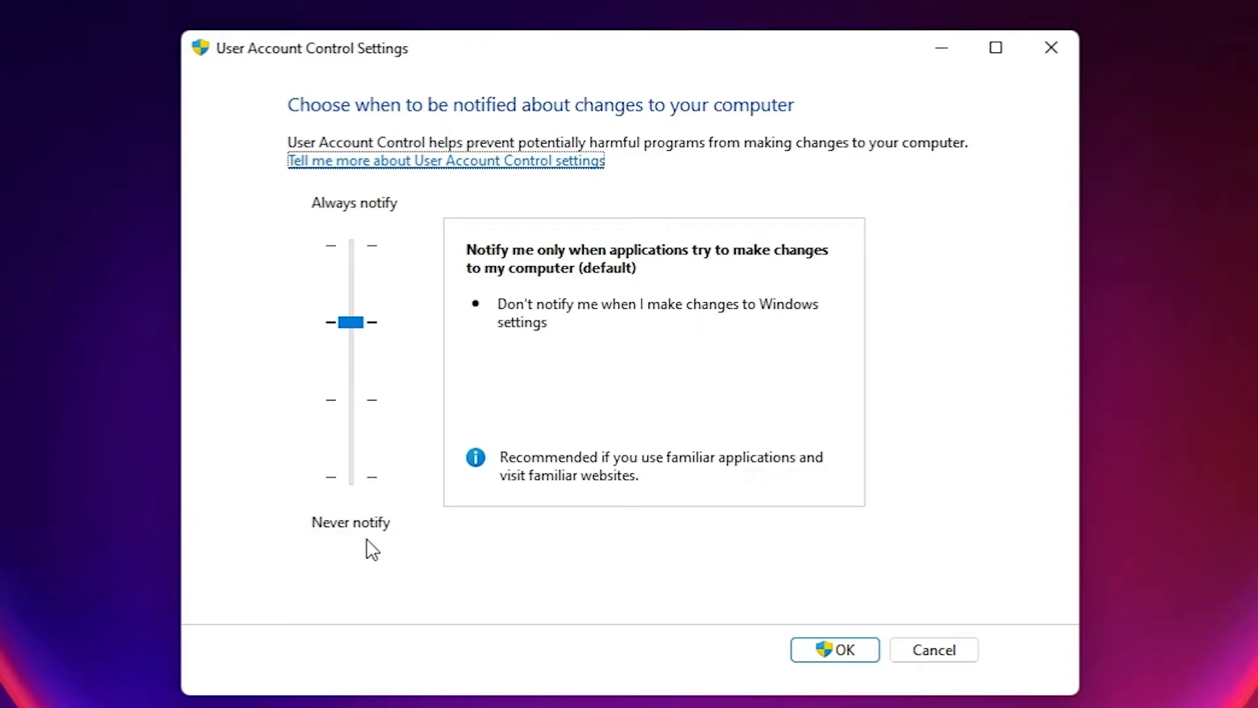
mouse_move(380, 369)
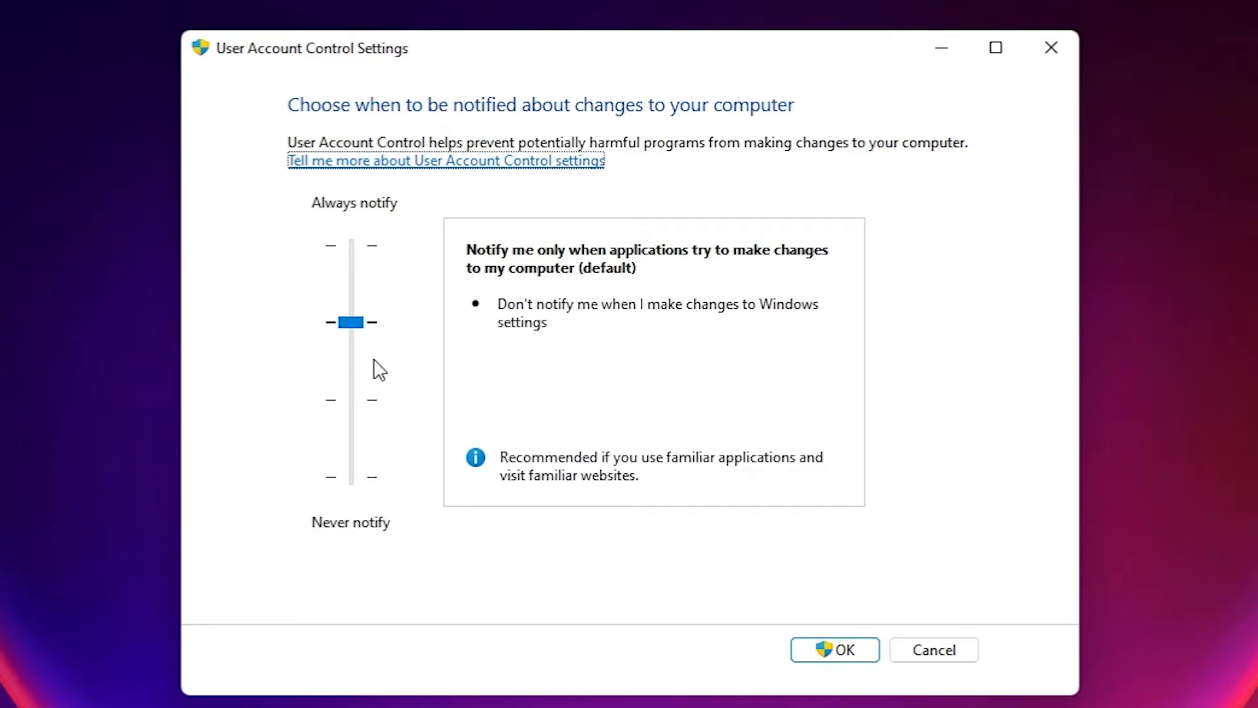
- Try the UAC slider at never-notify and no-dimming, settle on the default level and apply it
drag(351, 322, 351, 474)
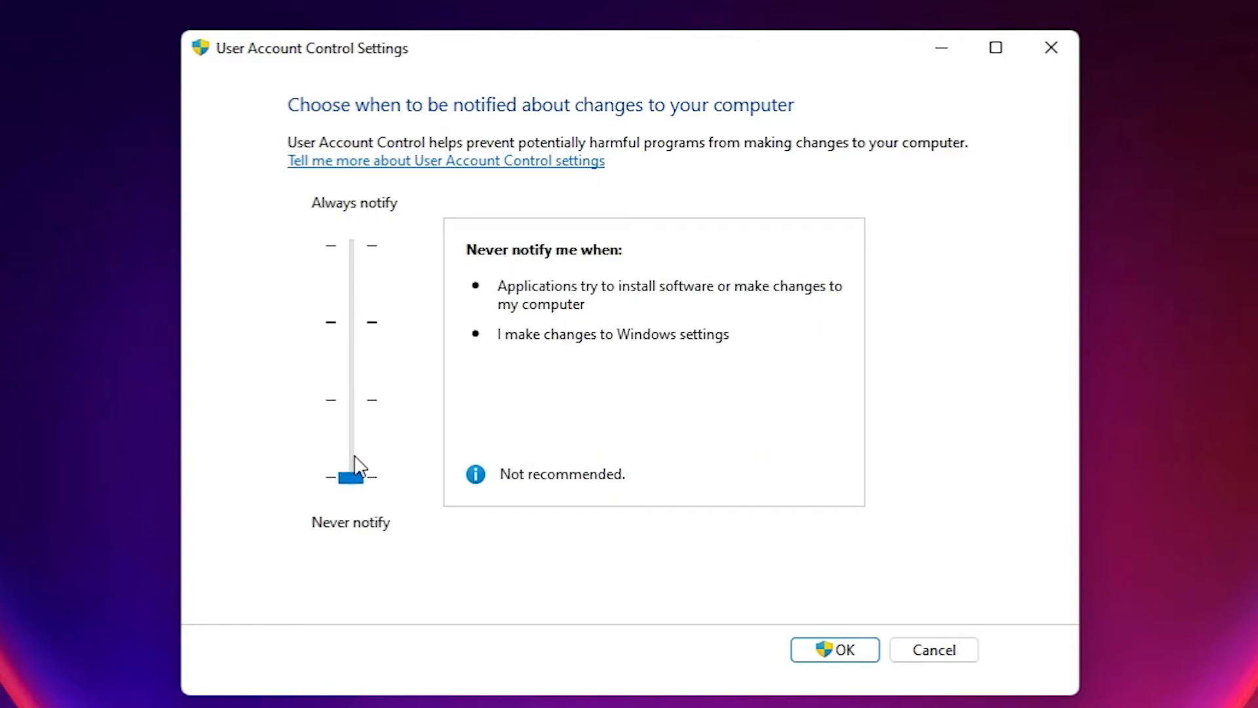
drag(351, 474, 351, 400)
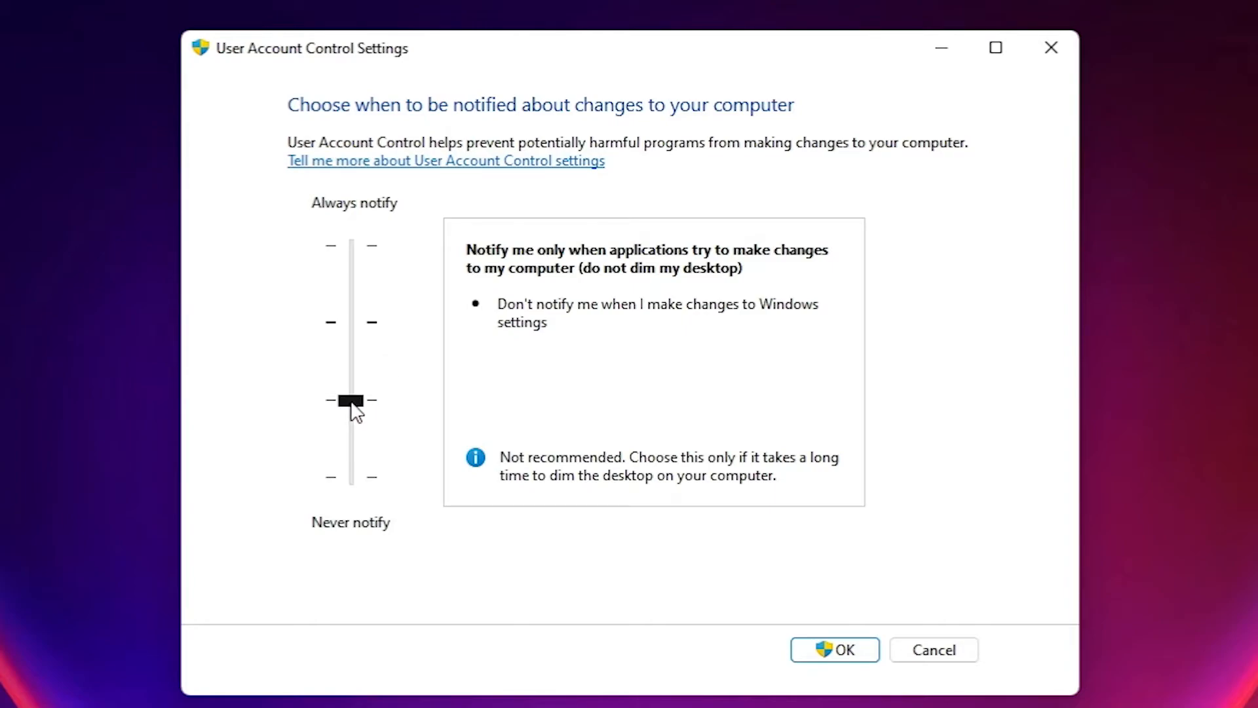
drag(351, 401, 352, 323)
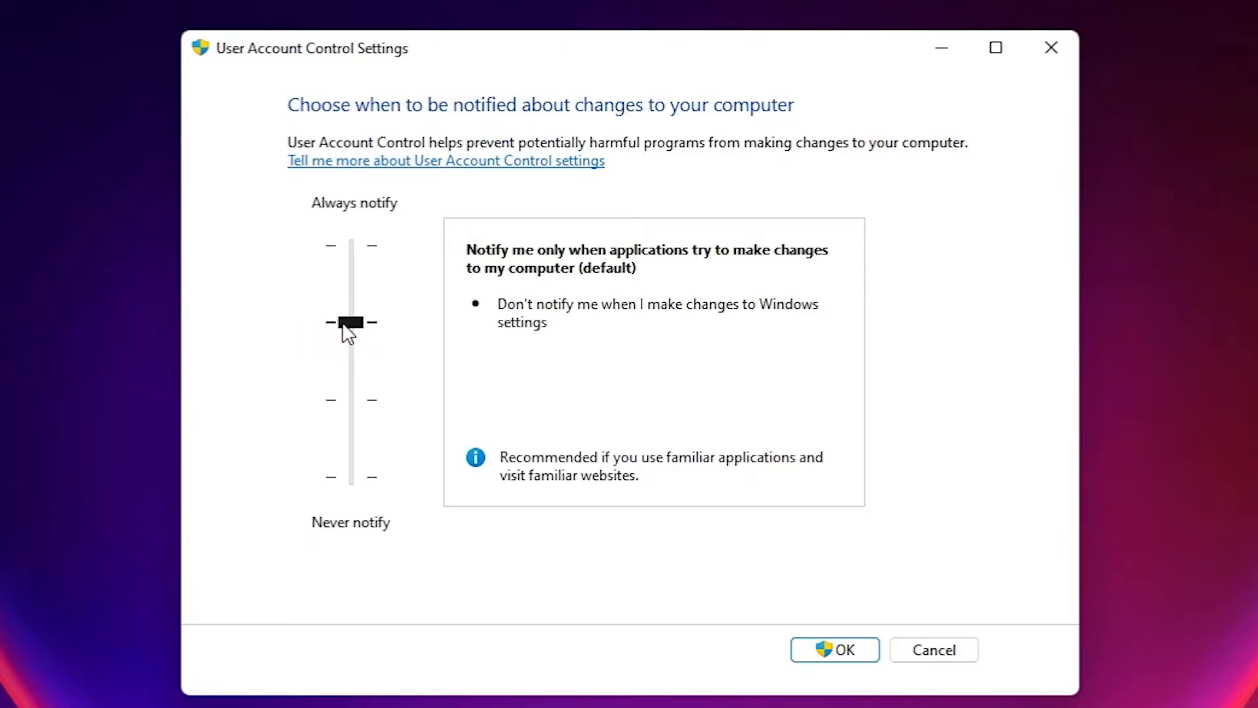
click(352, 322)
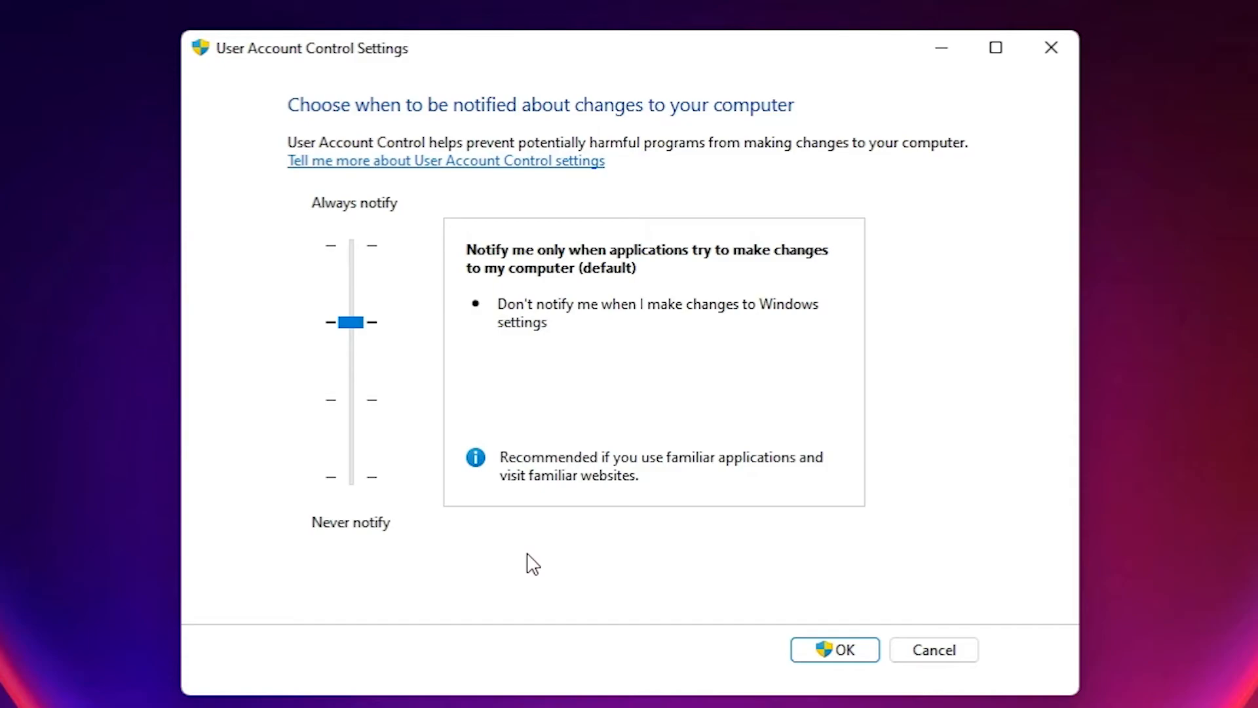
click(833, 648)
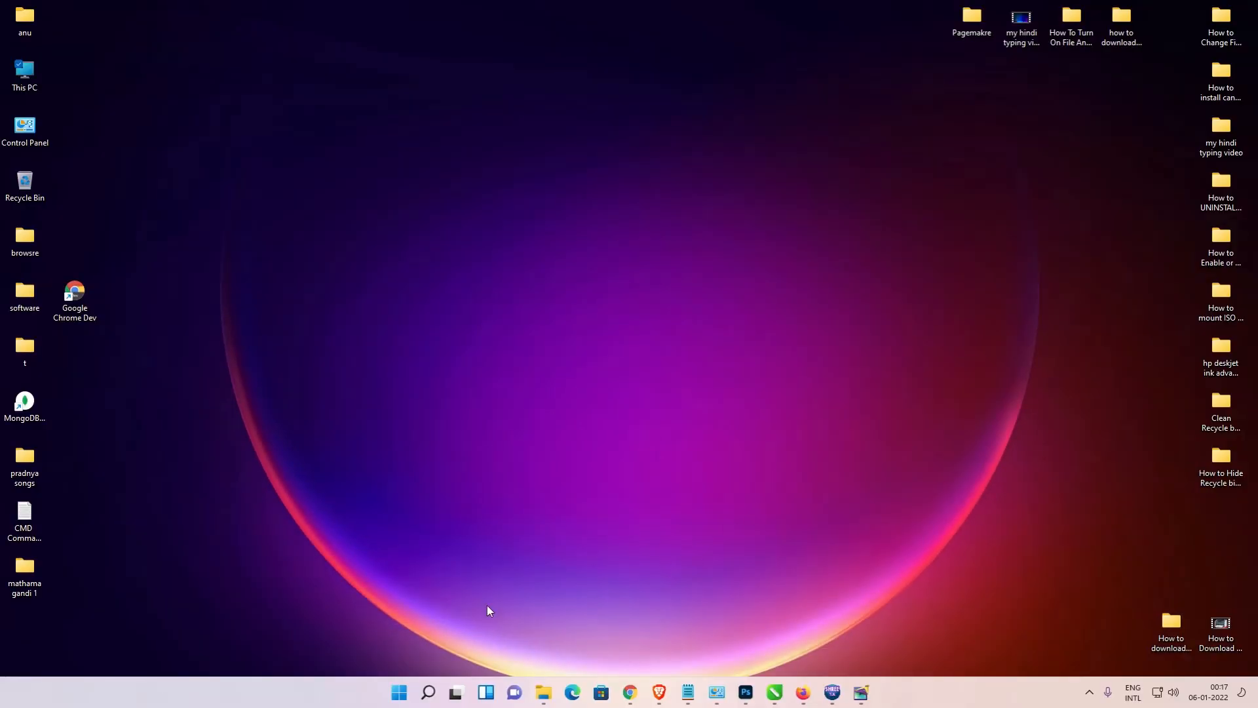
- Search for cmd and launch Command Prompt via Run as administrator
click(398, 692)
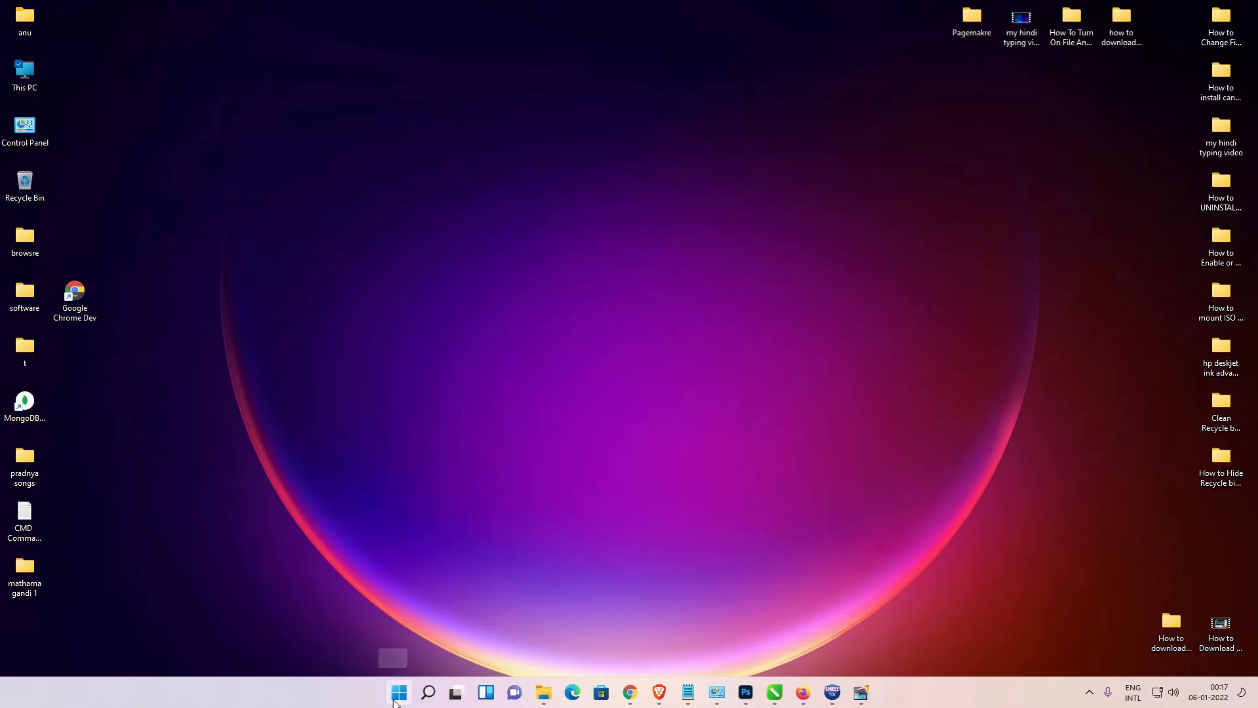
mouse_move(399, 691)
text(cmd)
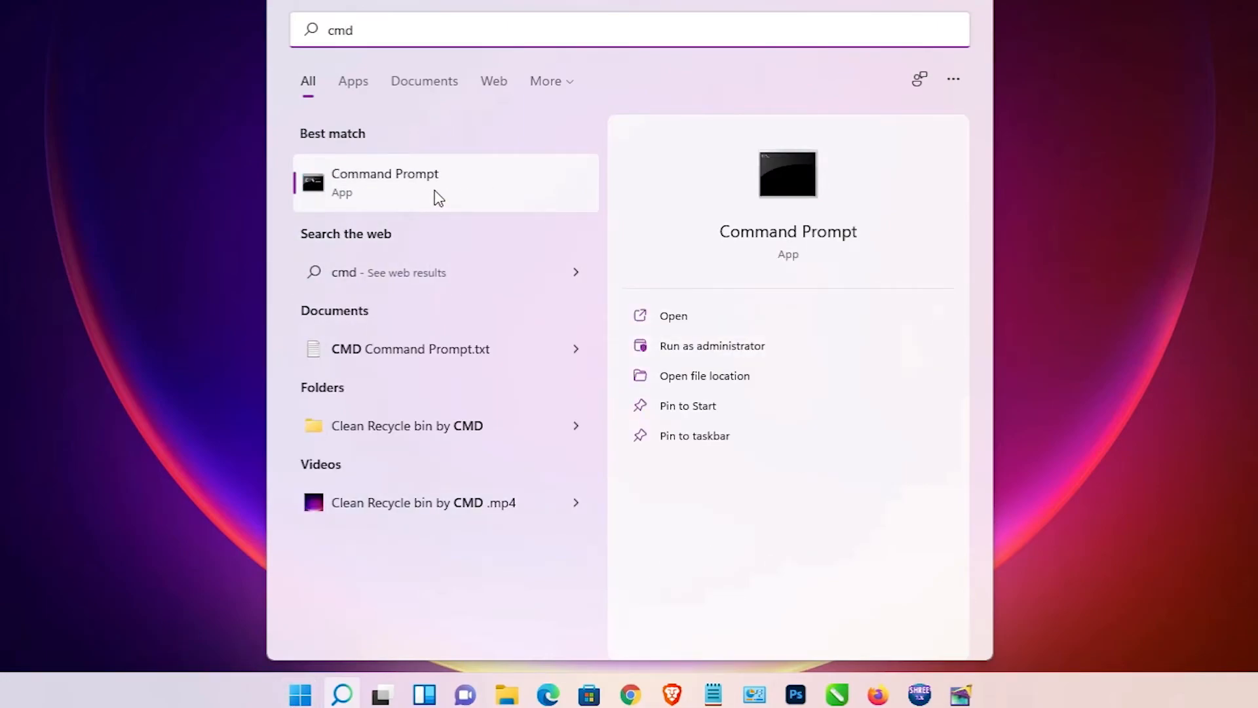
right_click(384, 182)
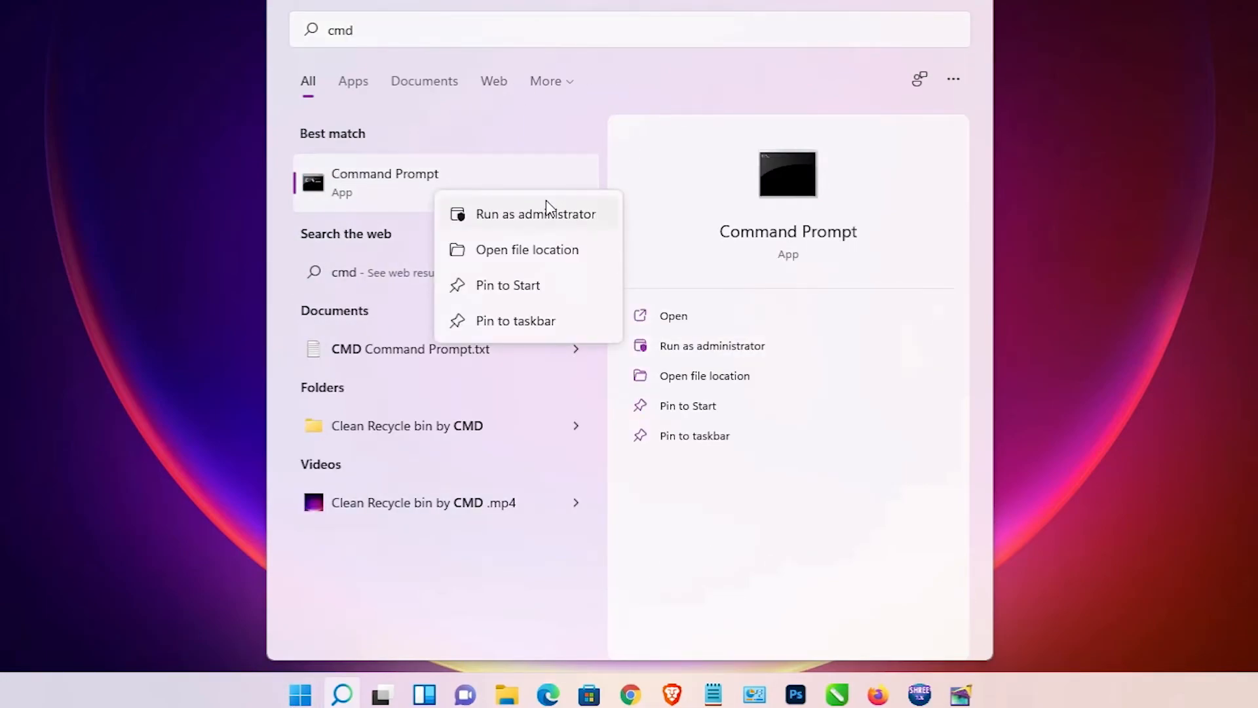
click(535, 214)
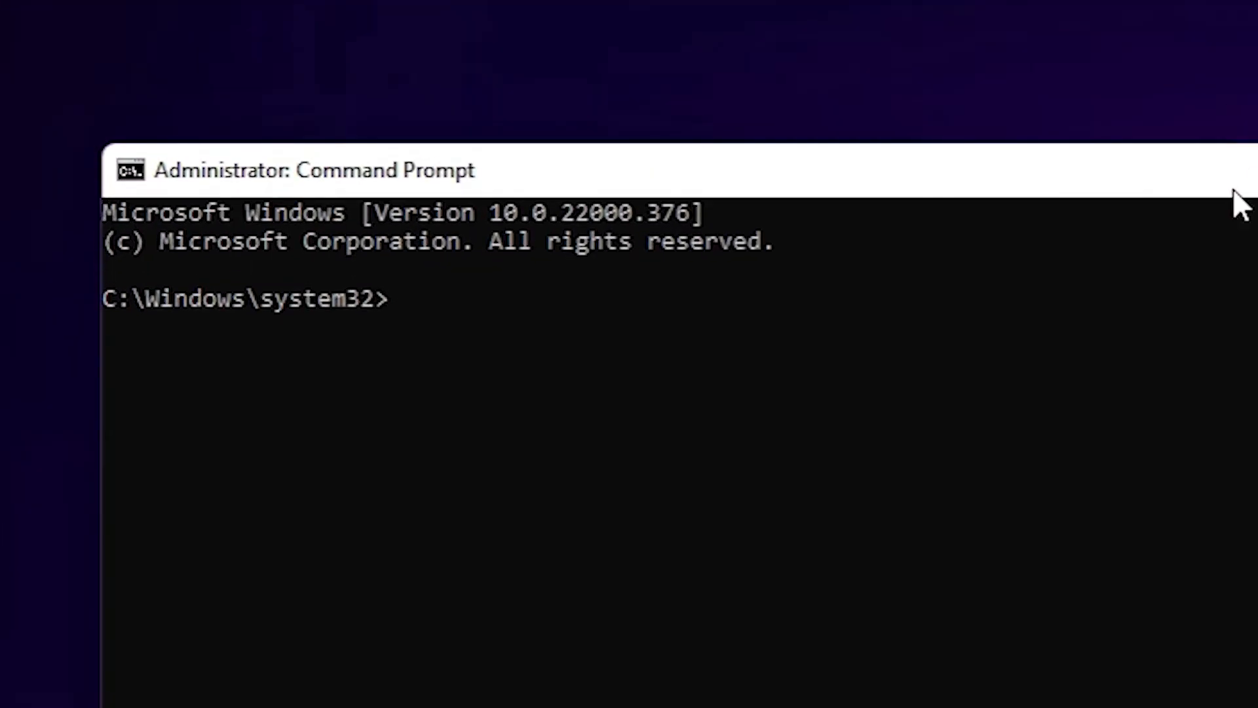
- Run cd D: in the administrator Command Prompt to report the D:\ directory
text(cd D:)
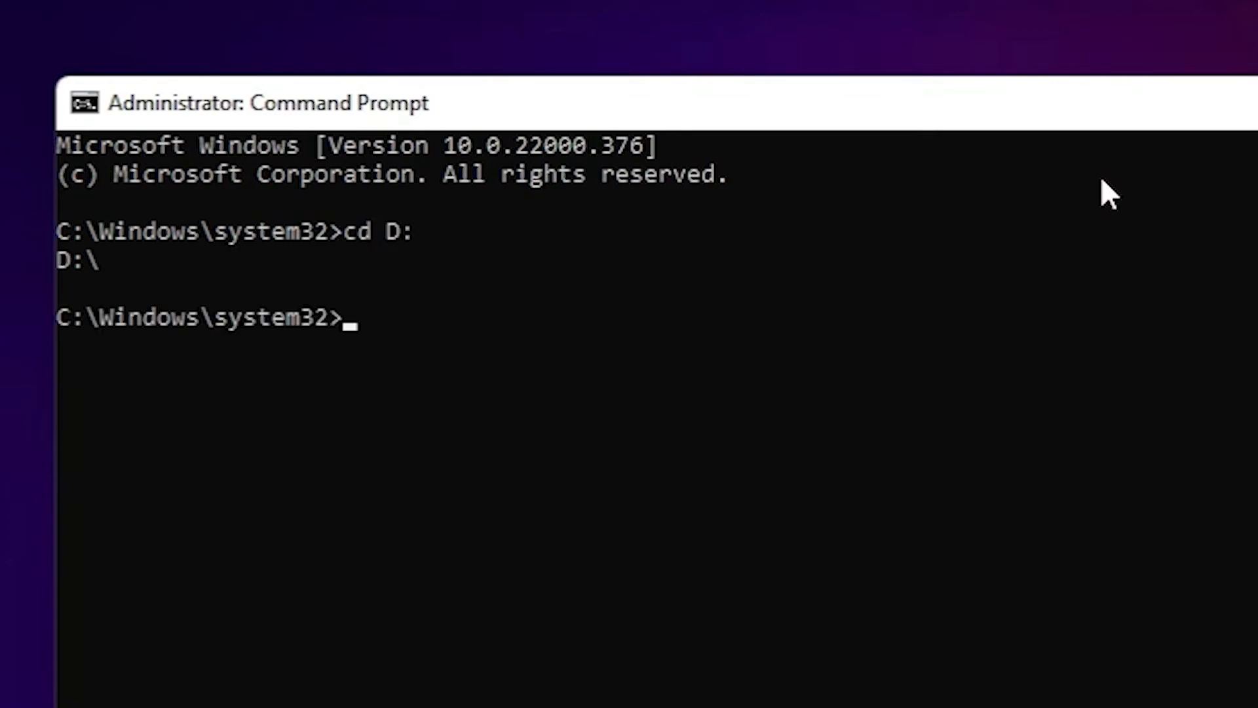
mouse_move(650, 346)
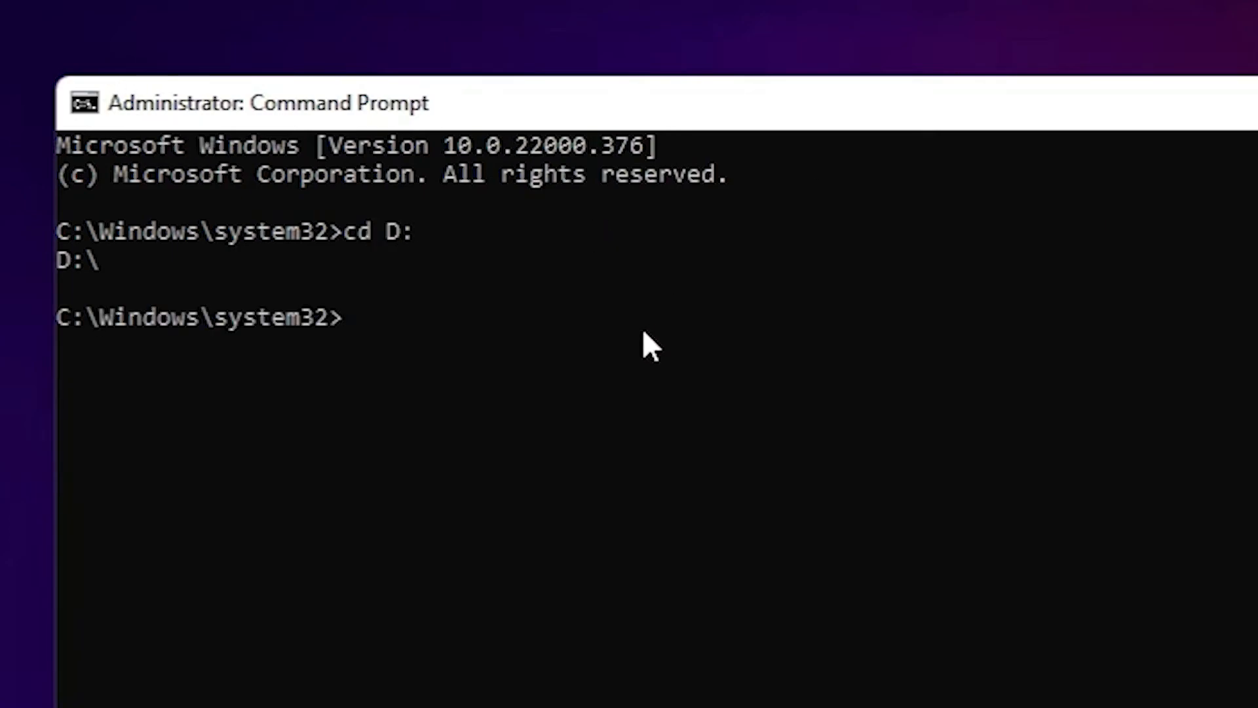
mouse_move(553, 317)
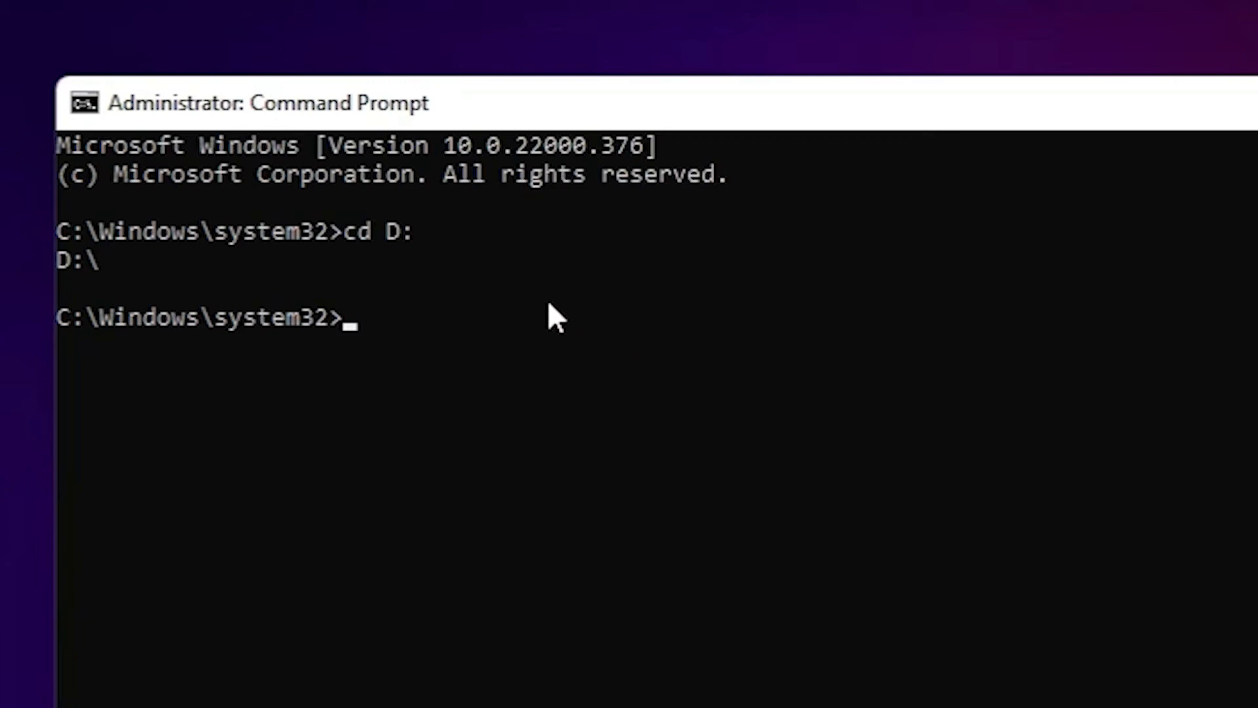